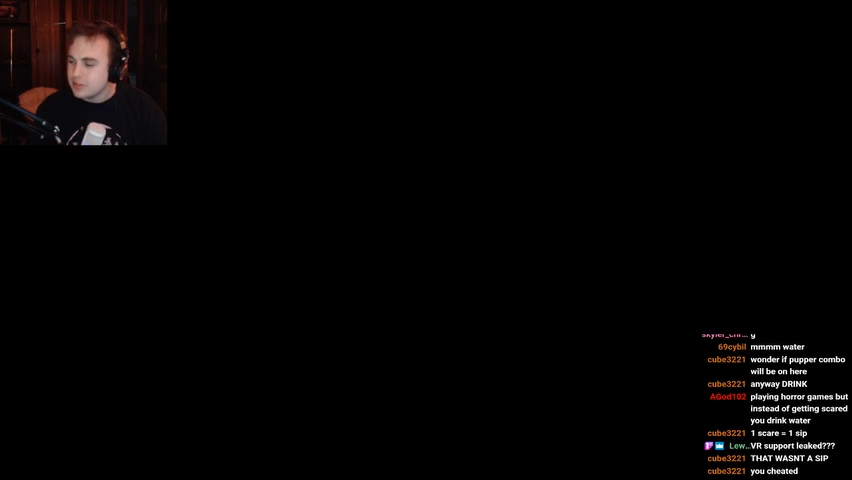
pyautogui.scroll(-3)
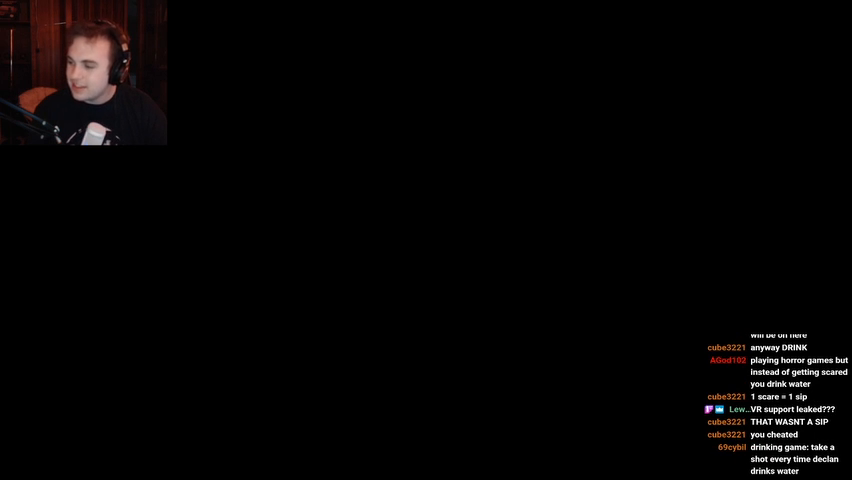